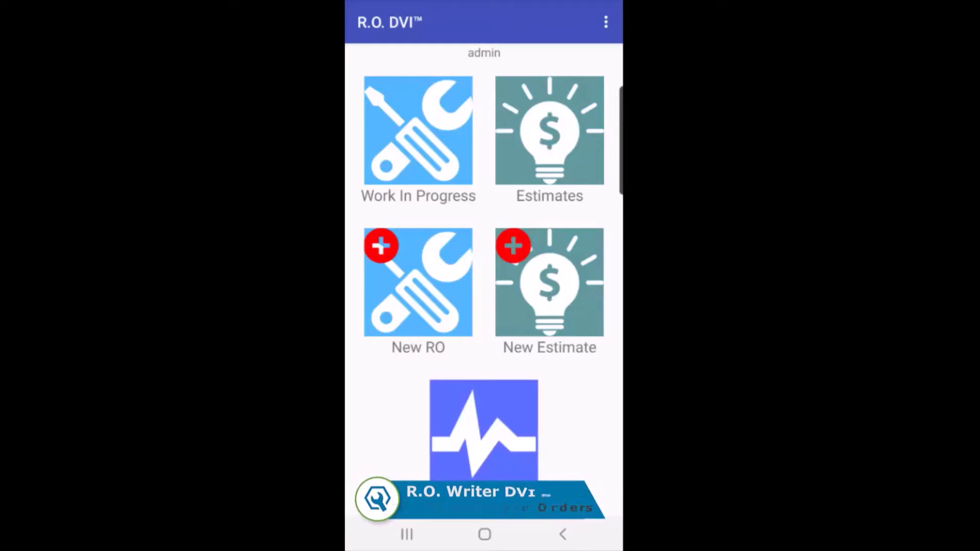
Step: Create repair order 2203249 with a Free Courtesy Check for the existing vehicle, then leave it
click(417, 284)
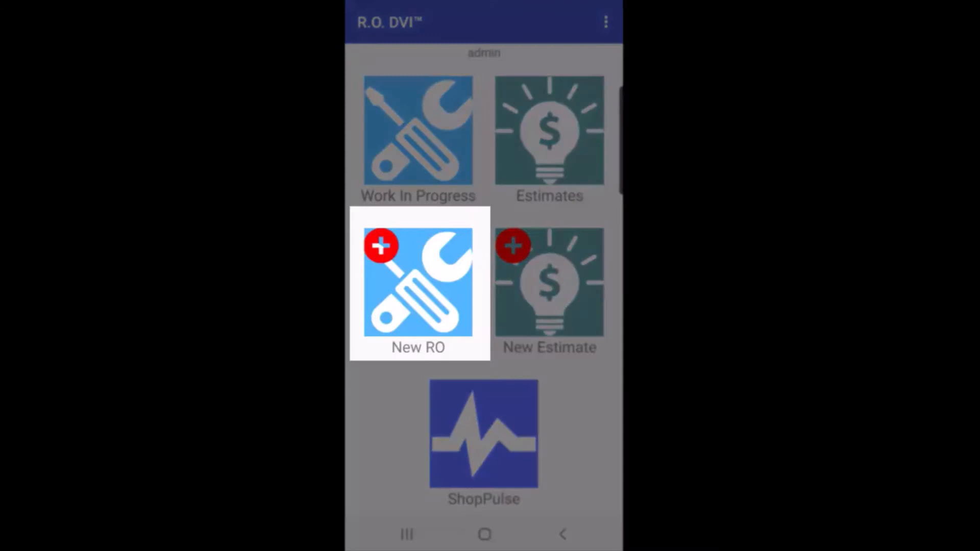
click(417, 284)
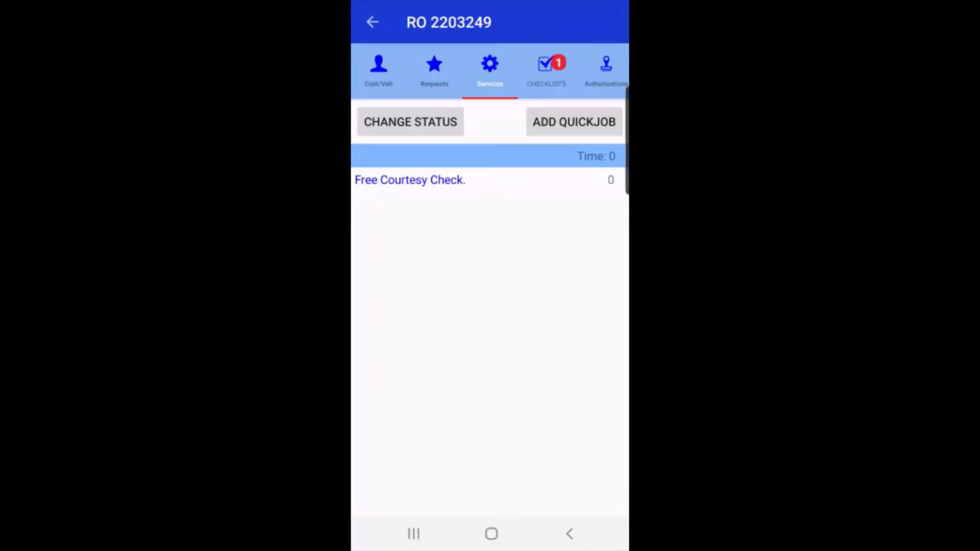
click(373, 22)
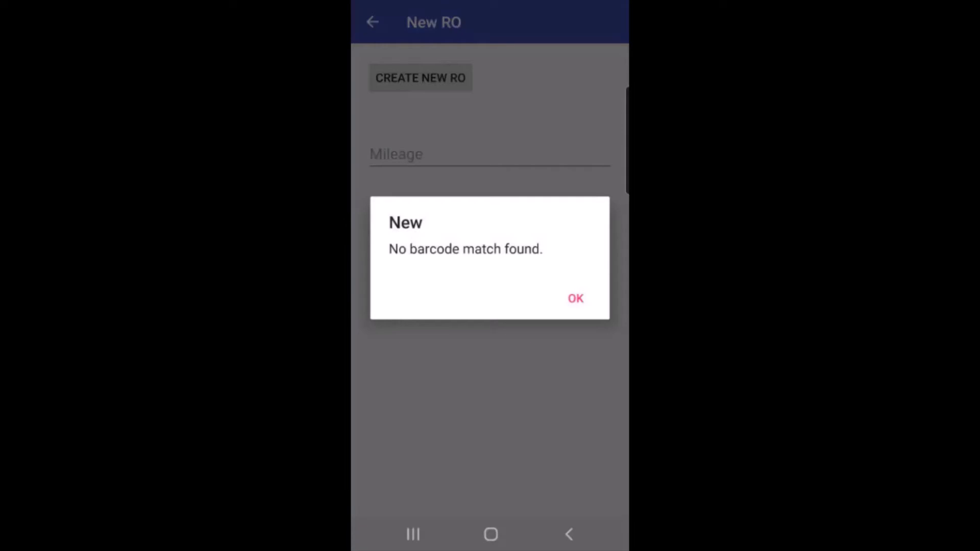
Step: Dismiss the 'No barcode match found' notice for the scanned VIN
click(573, 298)
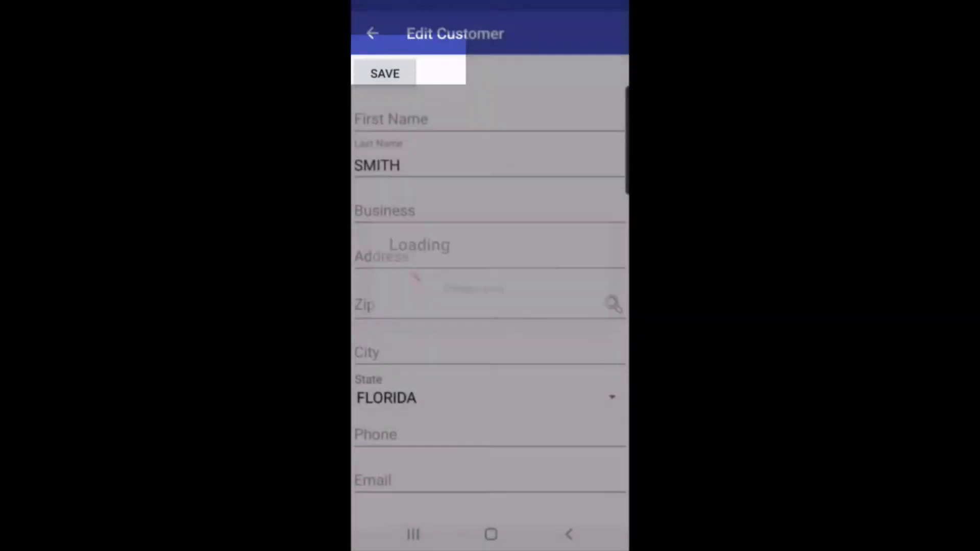
click(490, 119)
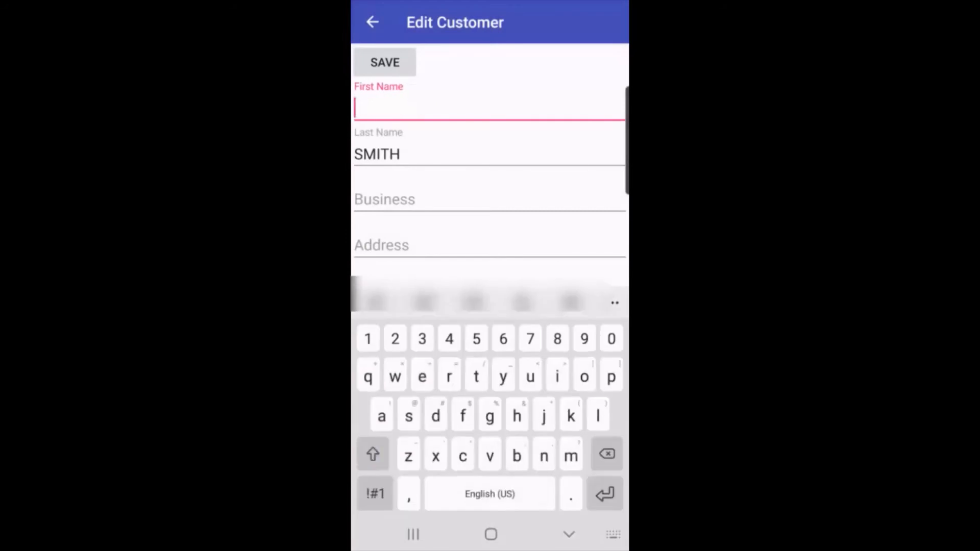
text(RICK)
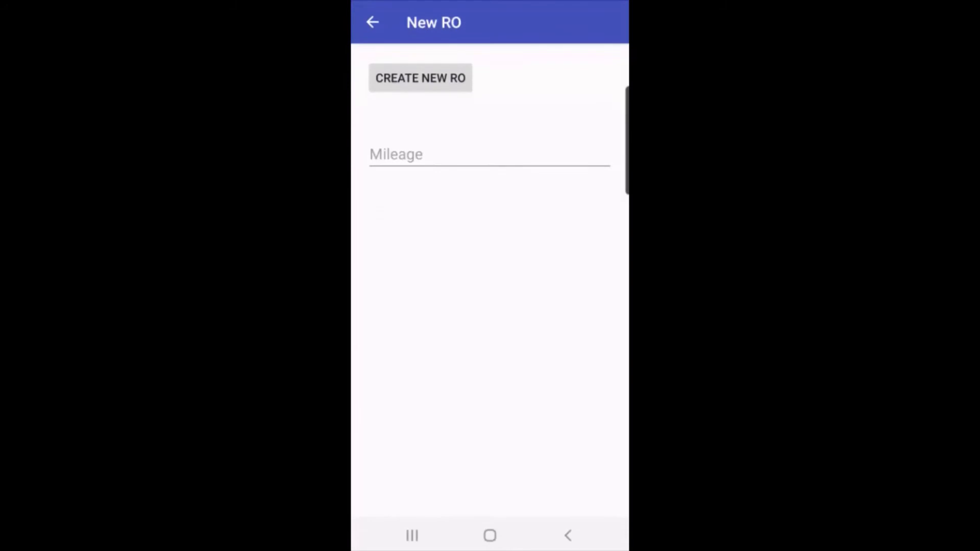
click(420, 78)
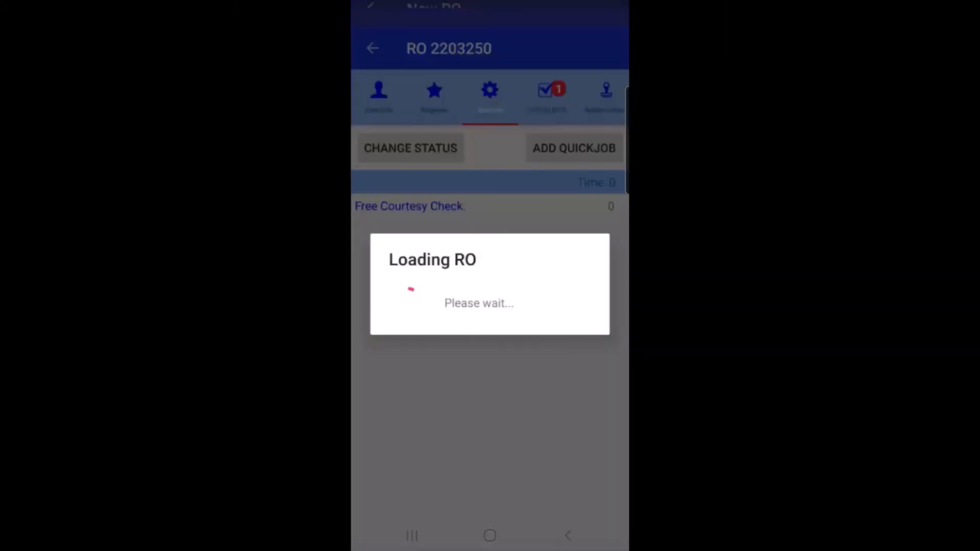